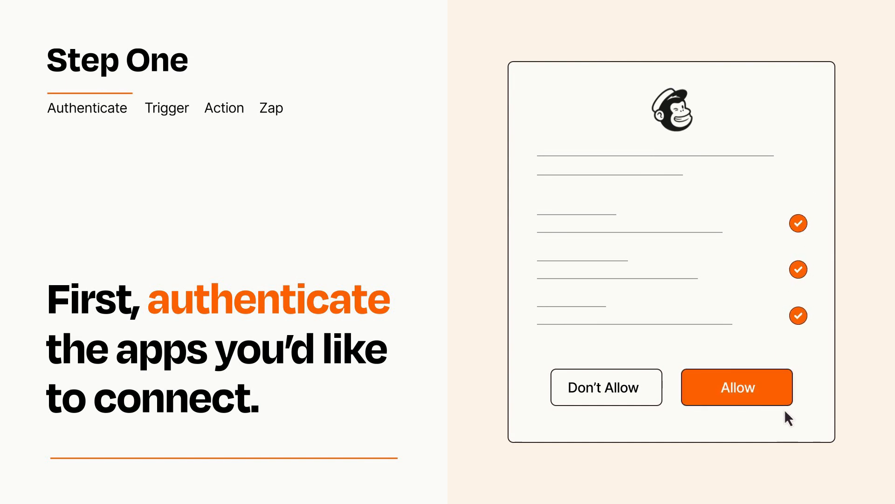
Allow Zapier access to the Mailchimp account on the authorization screen.
left_click(736, 387)
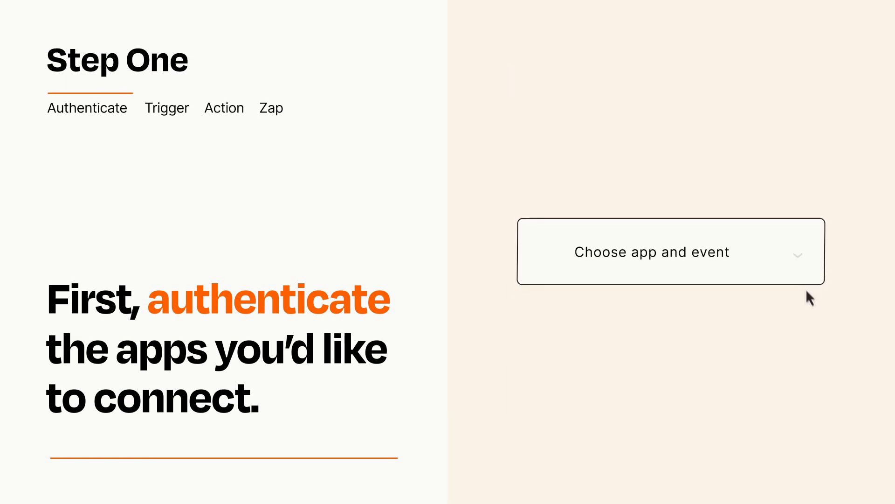
Select PayPal's Successful Sale as the Zap trigger from the app-and-event list.
left_click(671, 251)
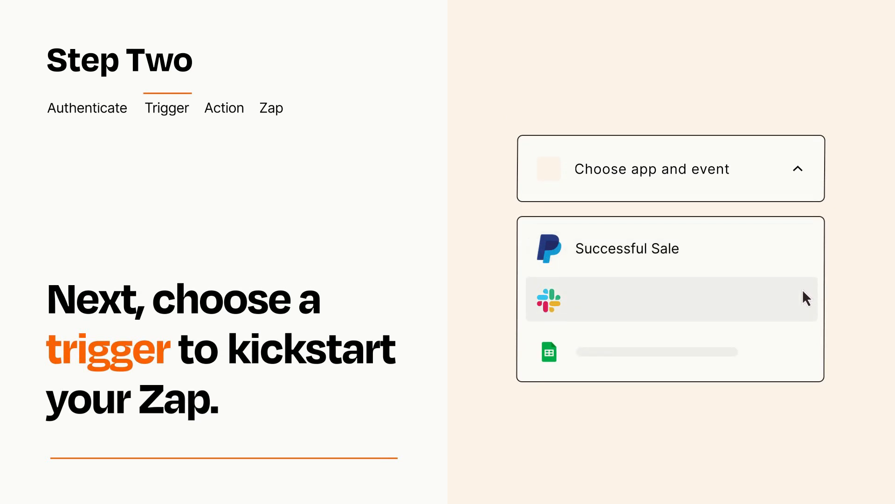
mouse_move(805, 356)
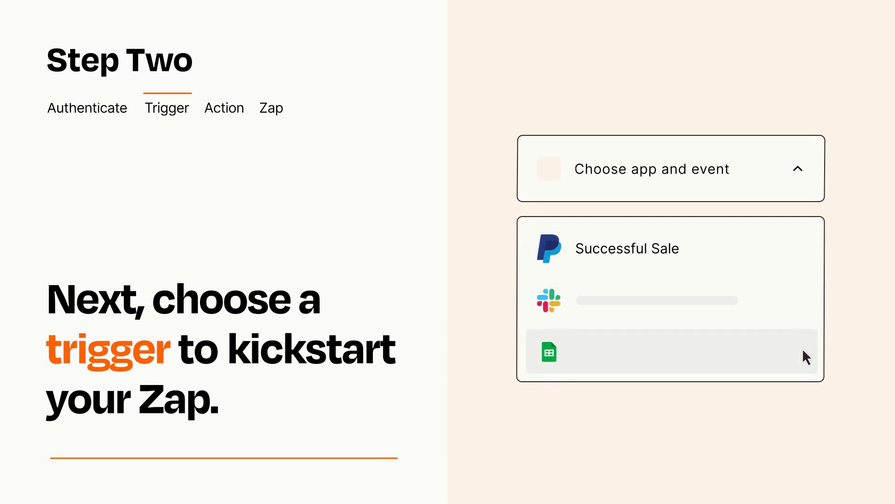
mouse_move(805, 253)
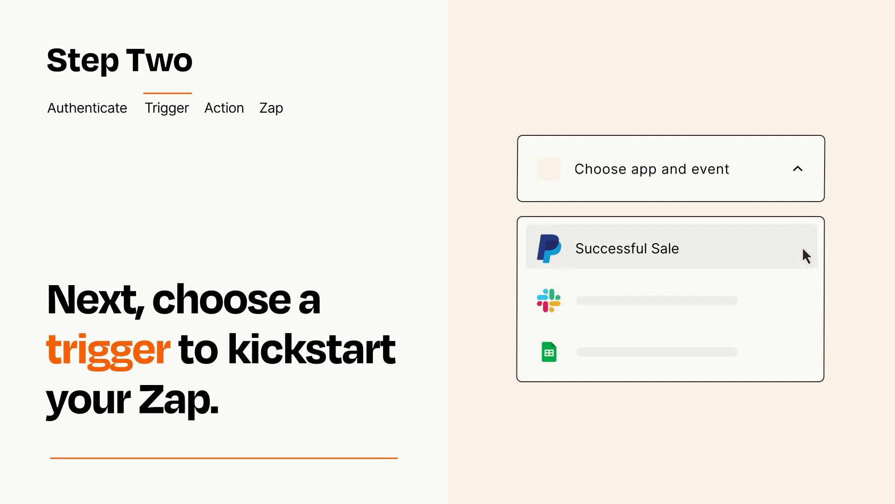
mouse_move(805, 258)
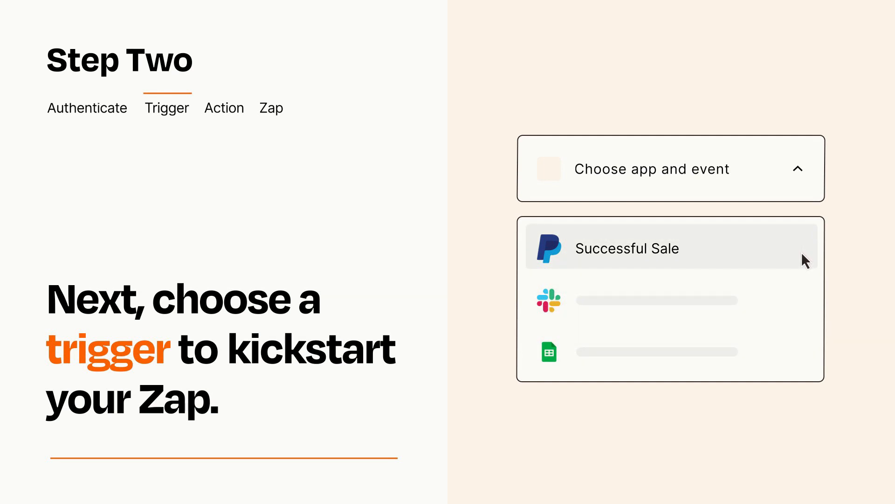
left_click(626, 249)
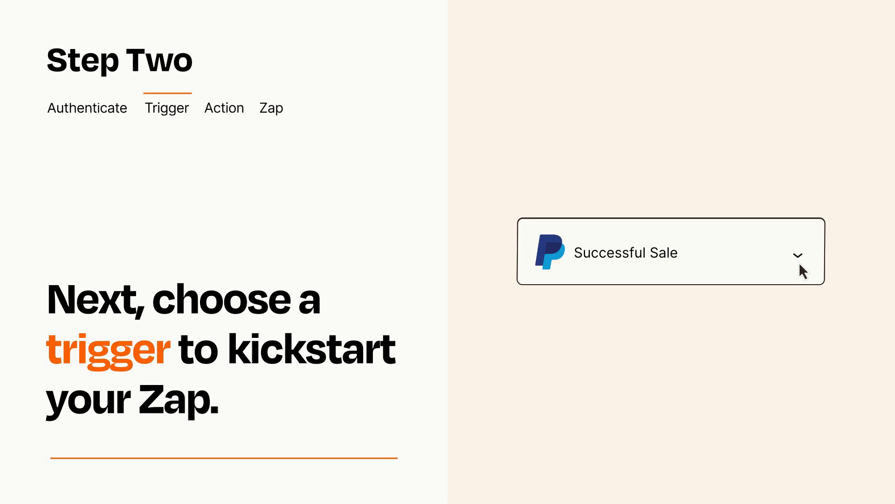
mouse_move(811, 268)
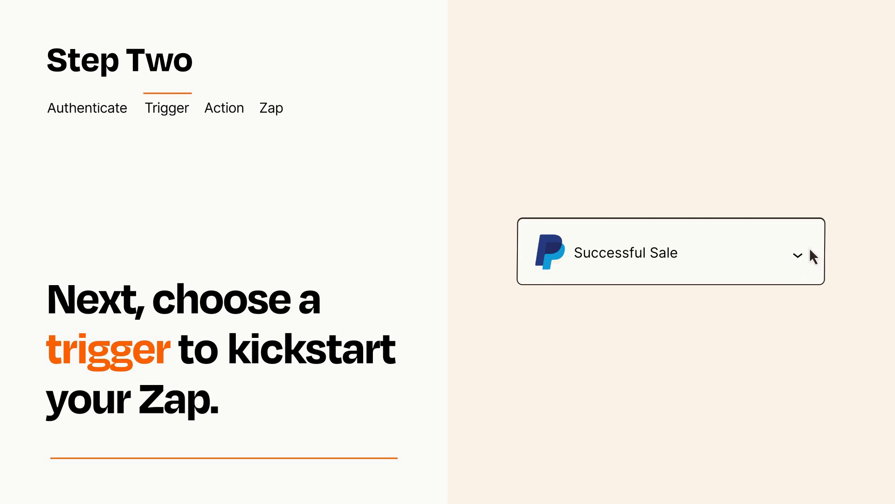
left_click(224, 107)
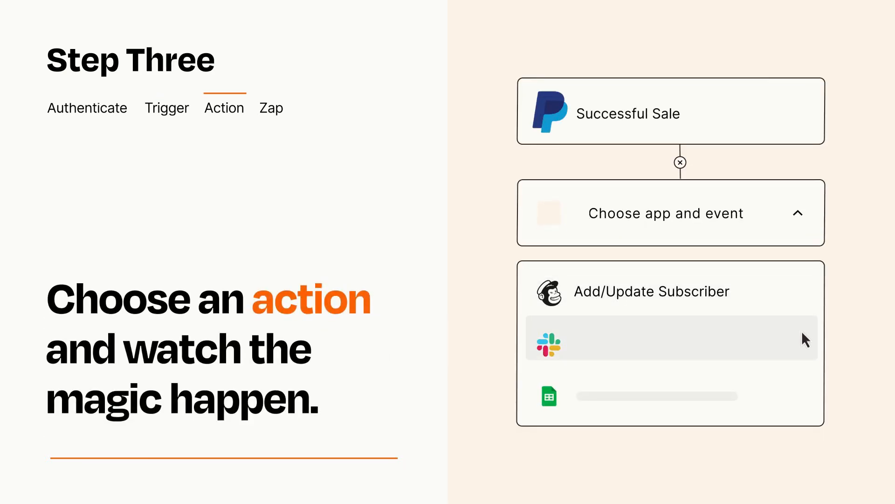
mouse_move(806, 401)
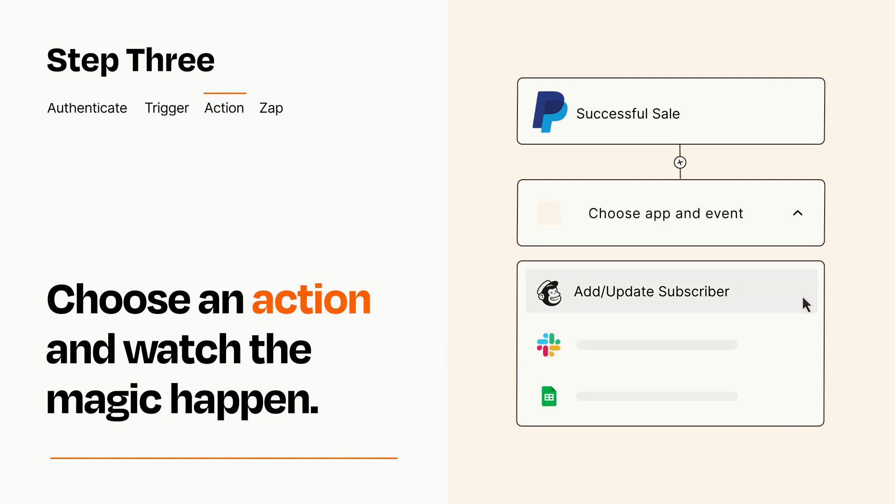
Select Mailchimp Add/Update Subscriber as the action and review its Item and Details fields.
left_click(652, 291)
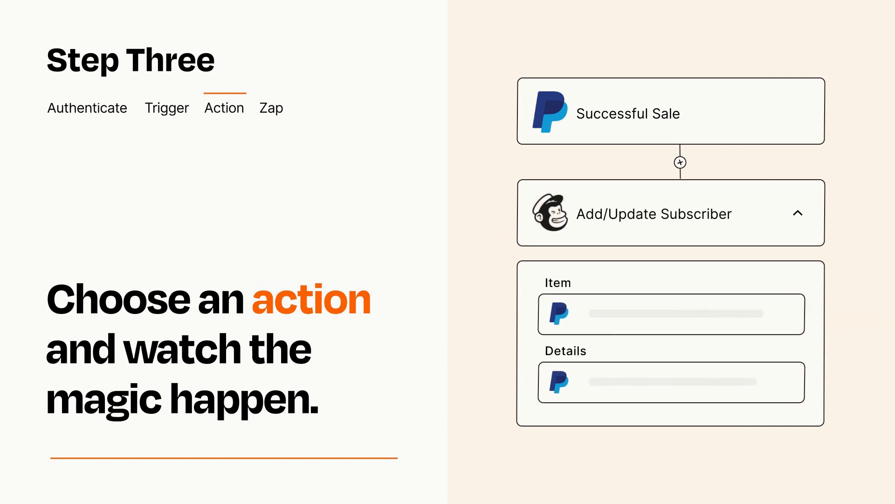
left_click(799, 213)
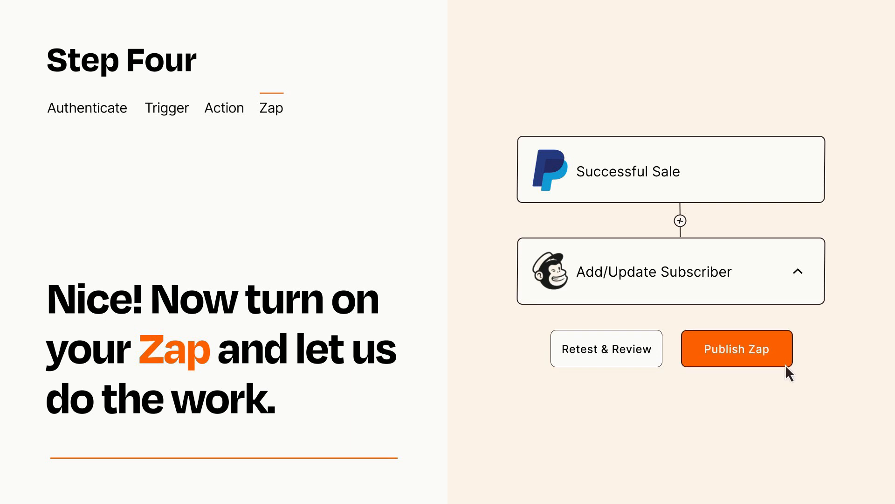
Publish the Zap so PayPal sales add Mailchimp subscribers.
left_click(736, 349)
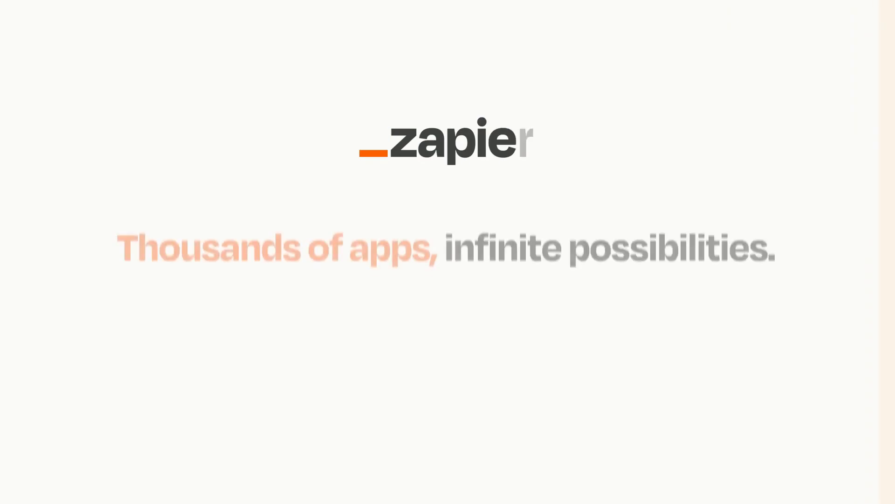